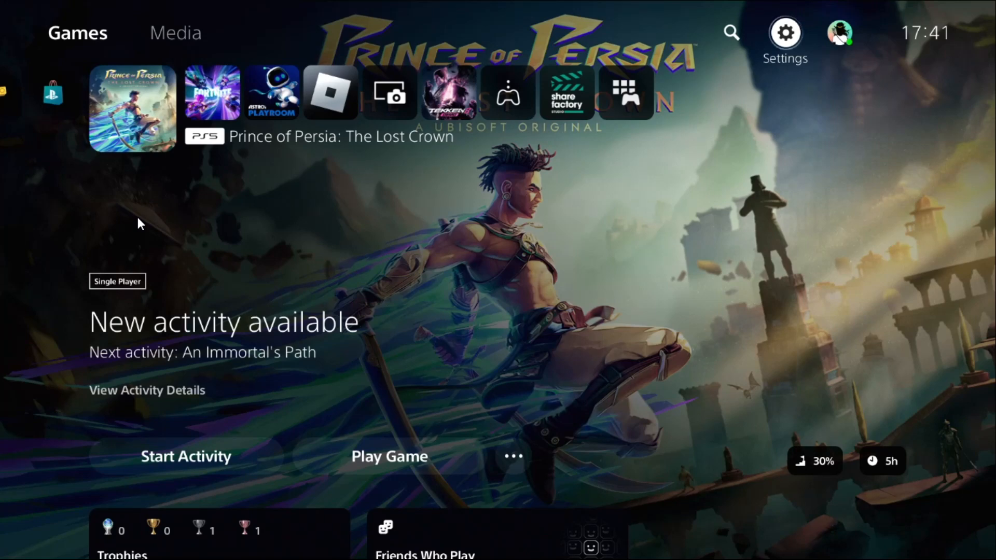
# Restore the licenses for downloaded games and apps from Users and Accounts > Other
pyautogui.click(786, 33)
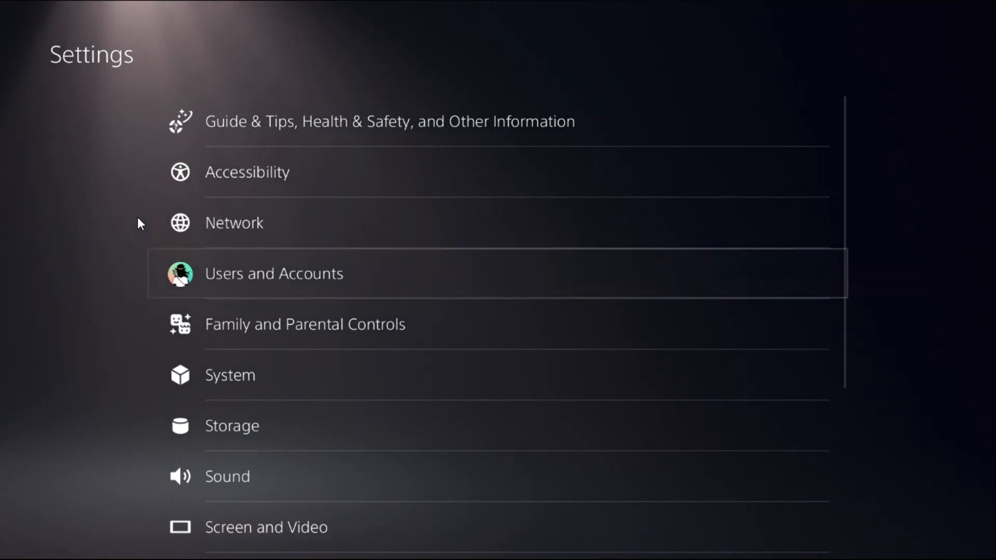
pyautogui.click(274, 273)
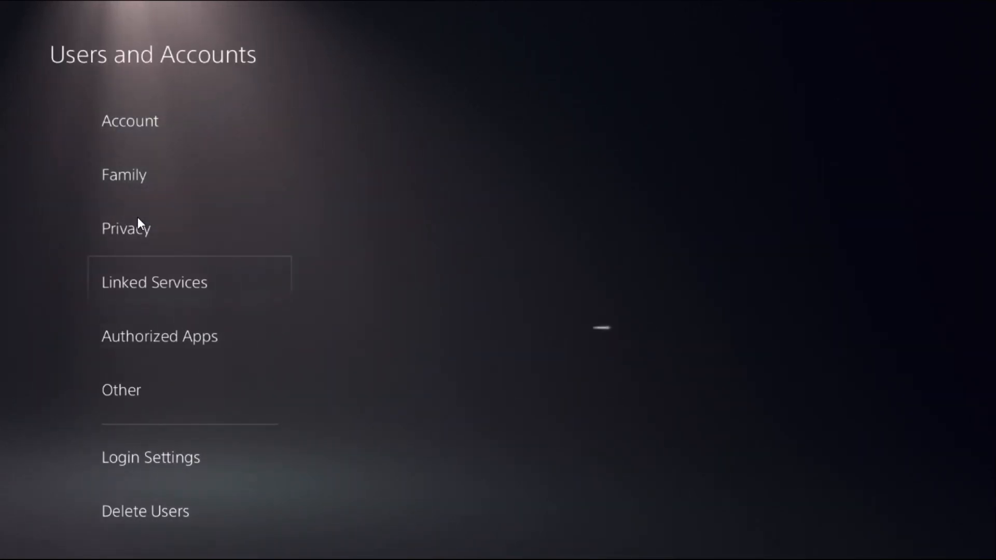
pyautogui.click(121, 389)
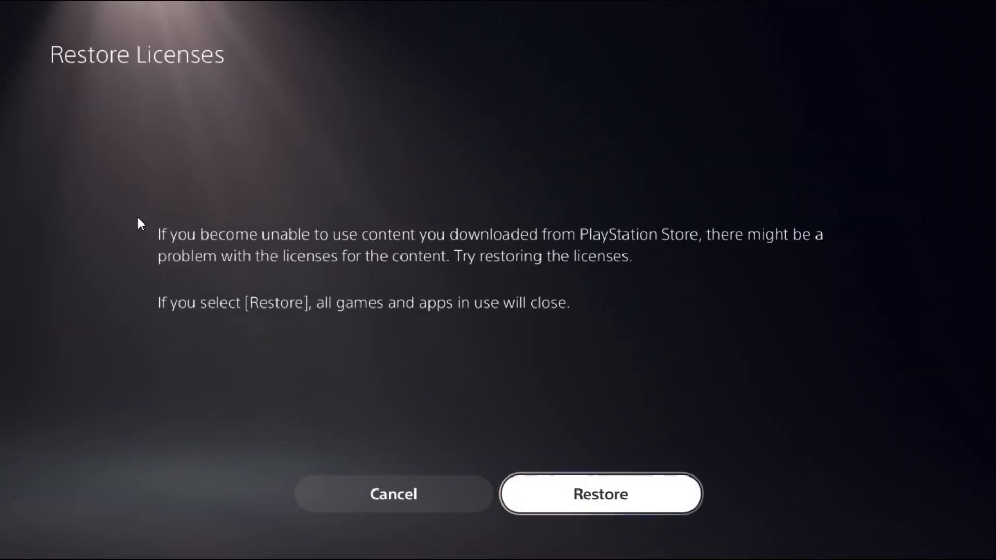
pyautogui.click(599, 494)
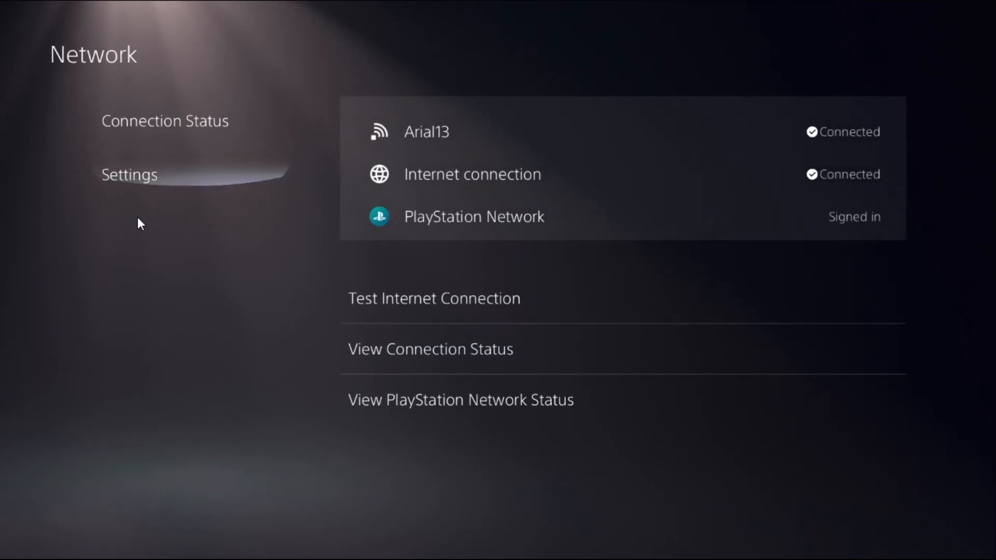
# Show the options menu for the registered Arial13 Wi-Fi network in Set Up Internet Connection
pyautogui.click(129, 175)
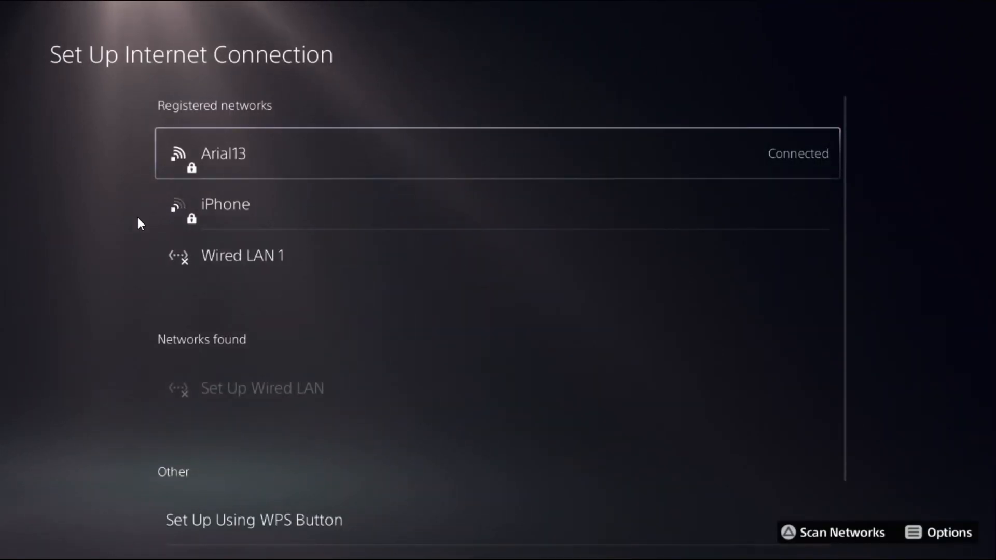
pyautogui.click(946, 532)
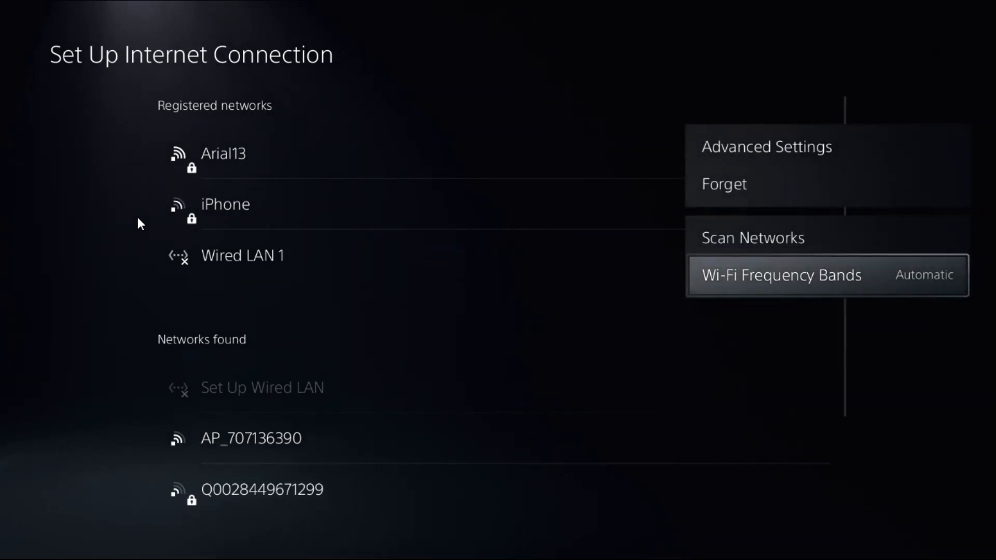
pyautogui.click(765, 147)
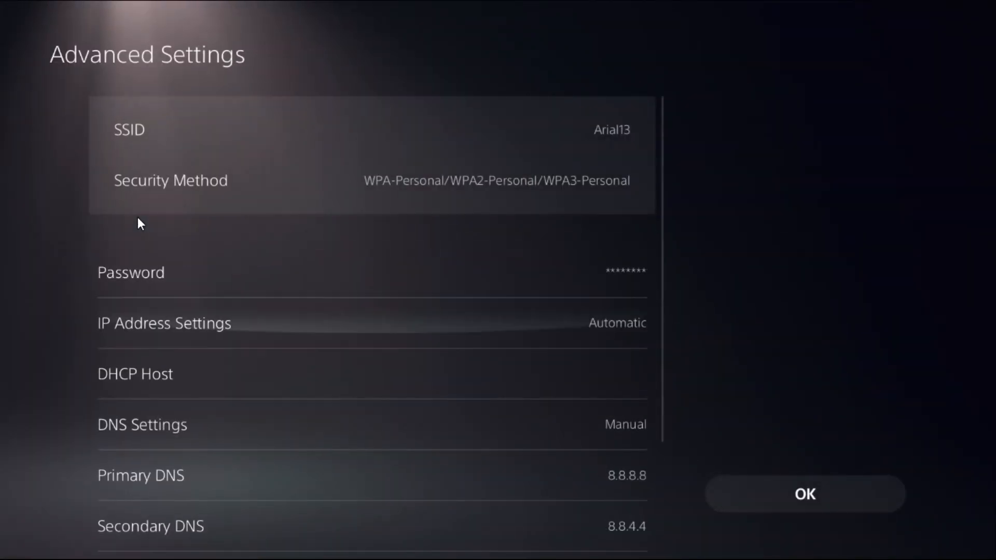
pyautogui.scroll(-3)
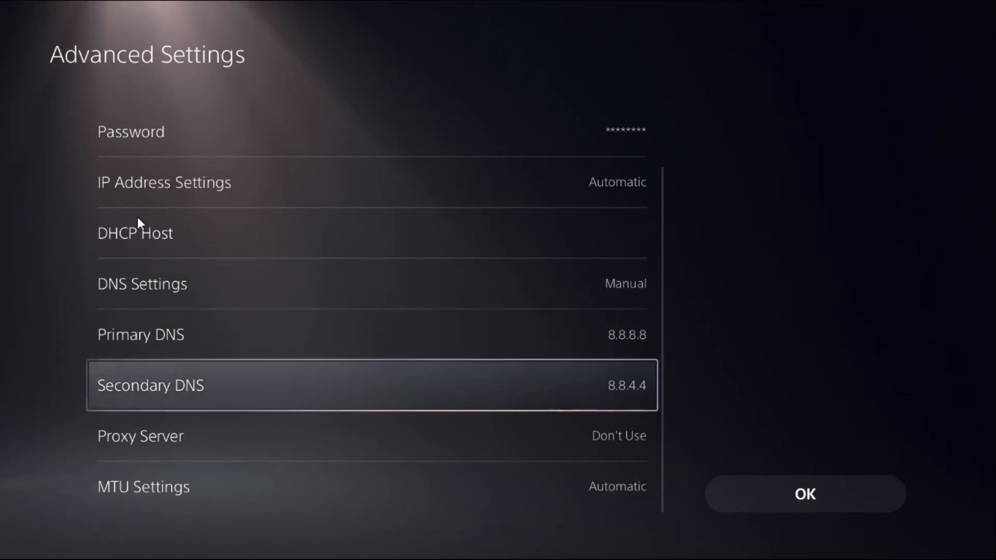
pyautogui.click(372, 385)
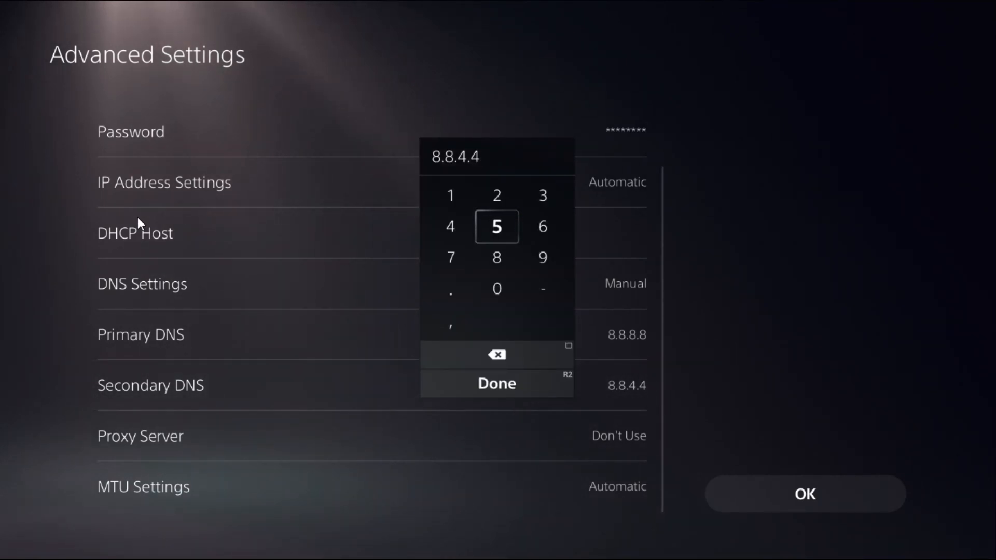
pyautogui.click(497, 383)
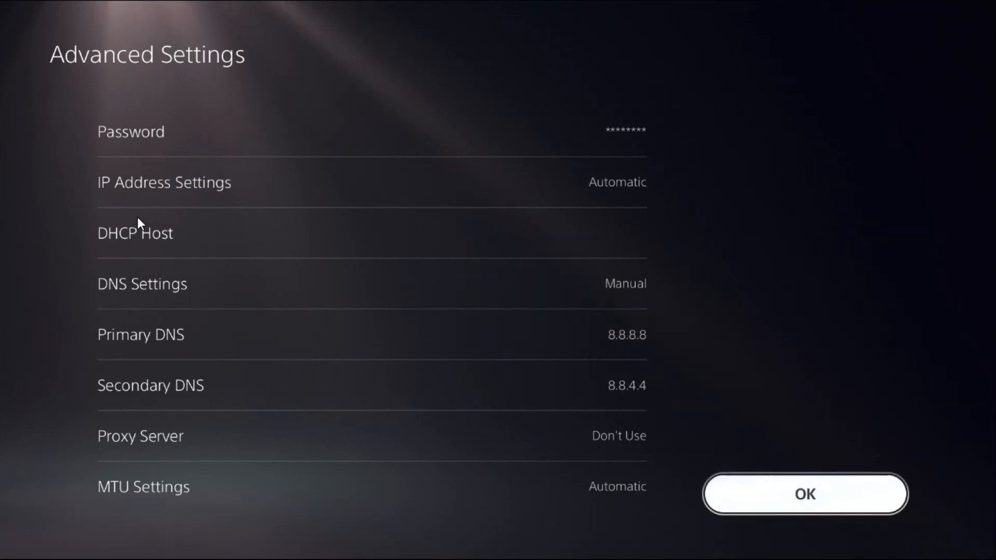
pyautogui.click(805, 494)
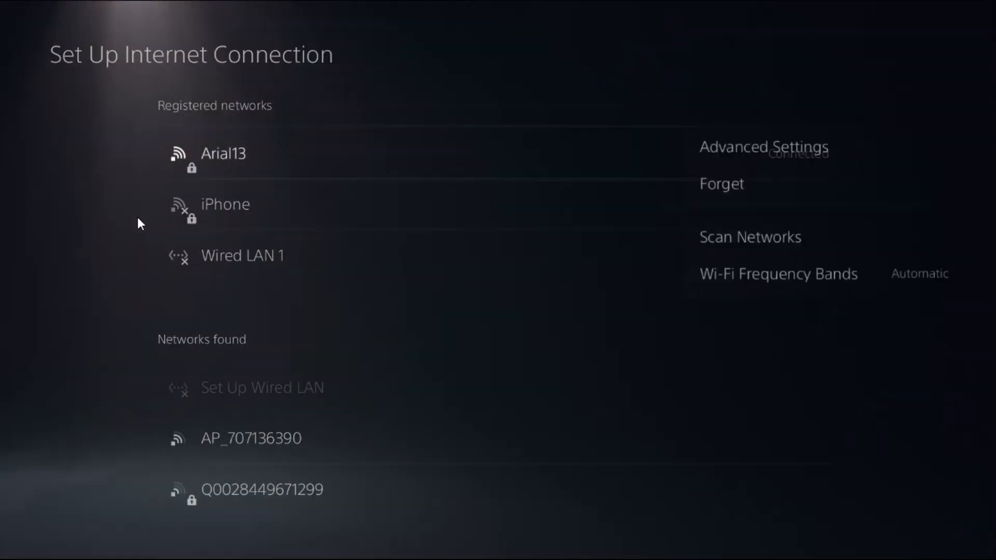
# In Arial13's Advanced Settings, enter Primary DNS 1.1.1.1 and Secondary DNS 1.0.0.1 and save
pyautogui.click(762, 146)
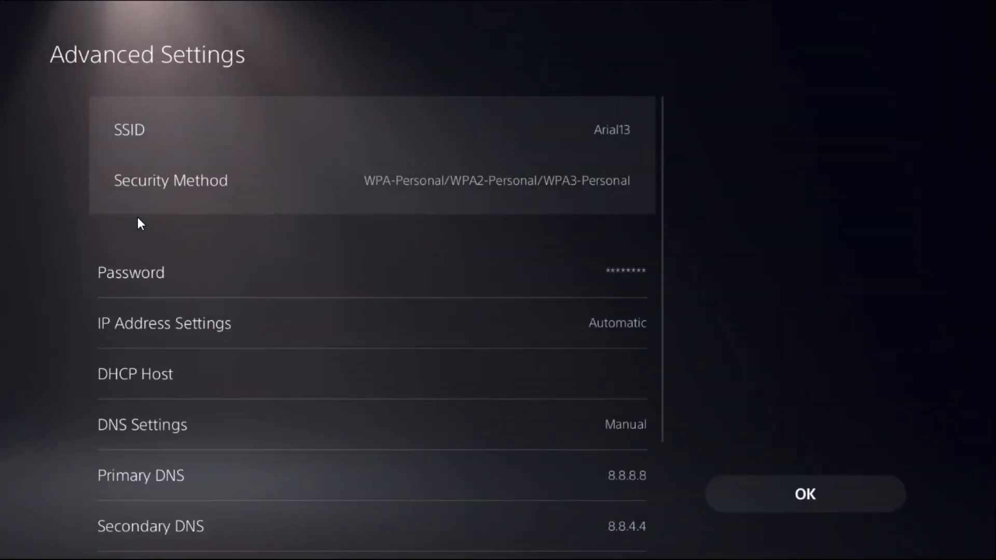
pyautogui.scroll(-3)
pyautogui.write('1')
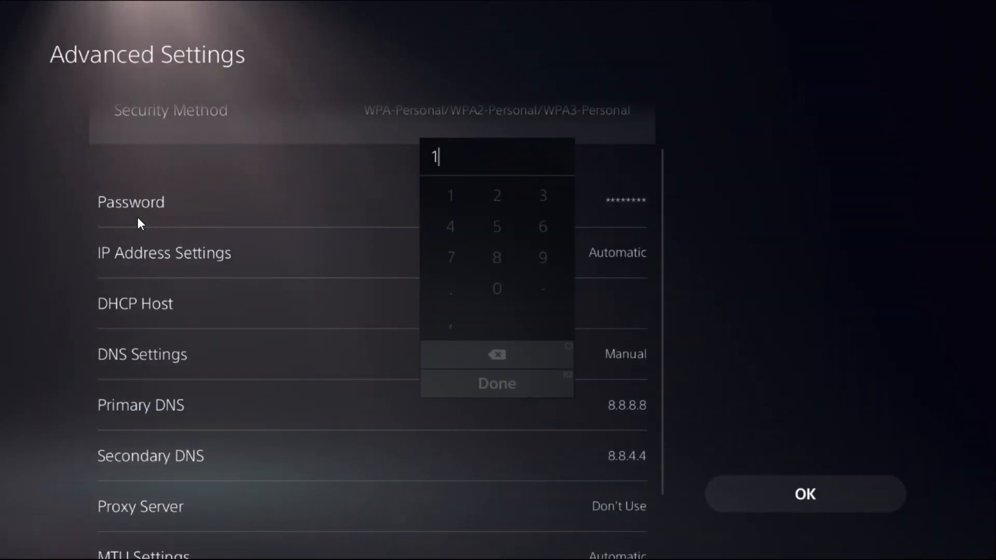
pyautogui.write('.1.1.1')
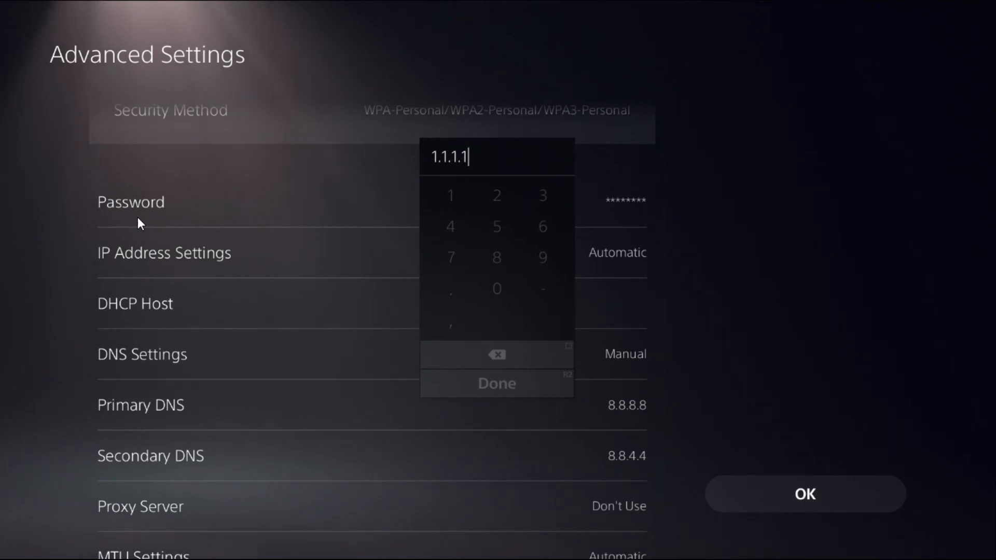
pyautogui.click(497, 384)
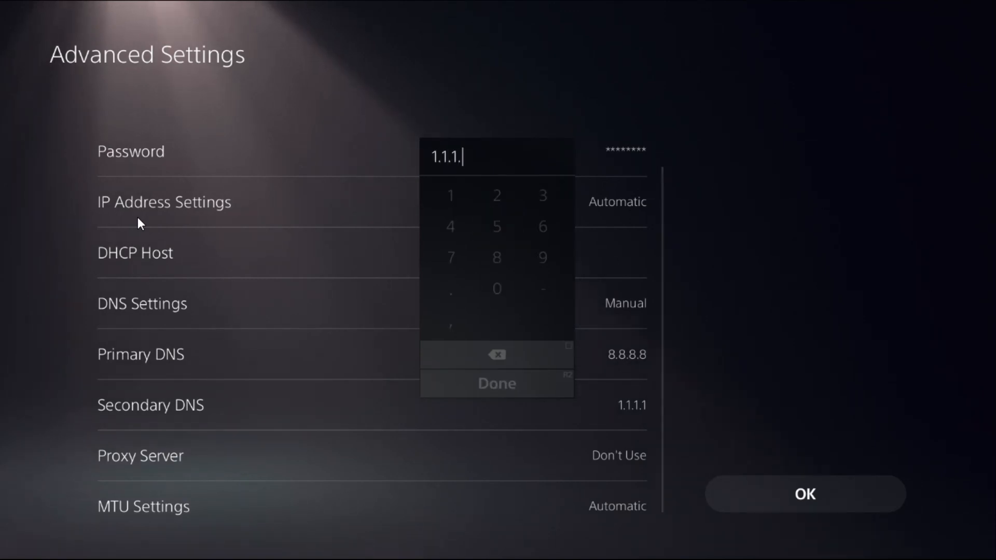
pyautogui.click(497, 384)
pyautogui.write('1.')
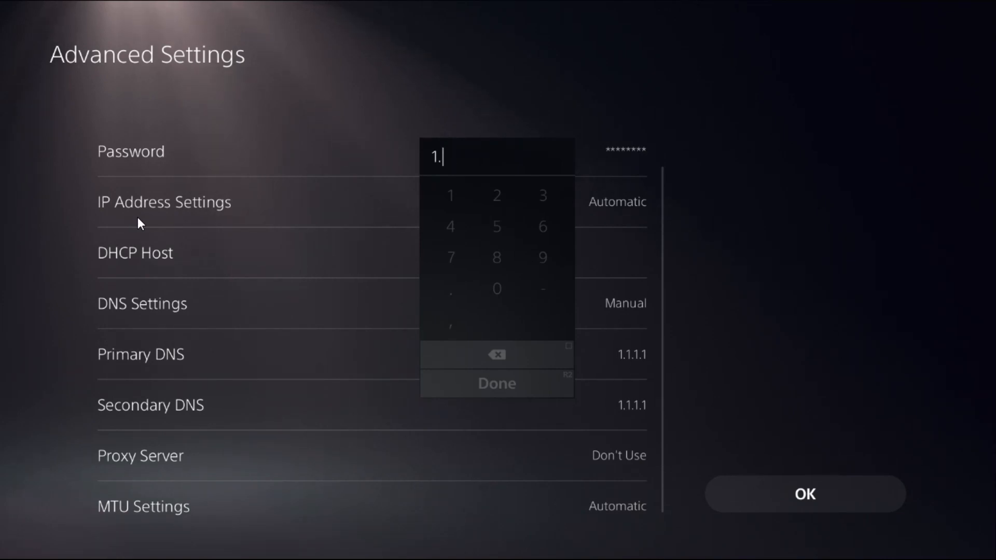
pyautogui.write('0.0.')
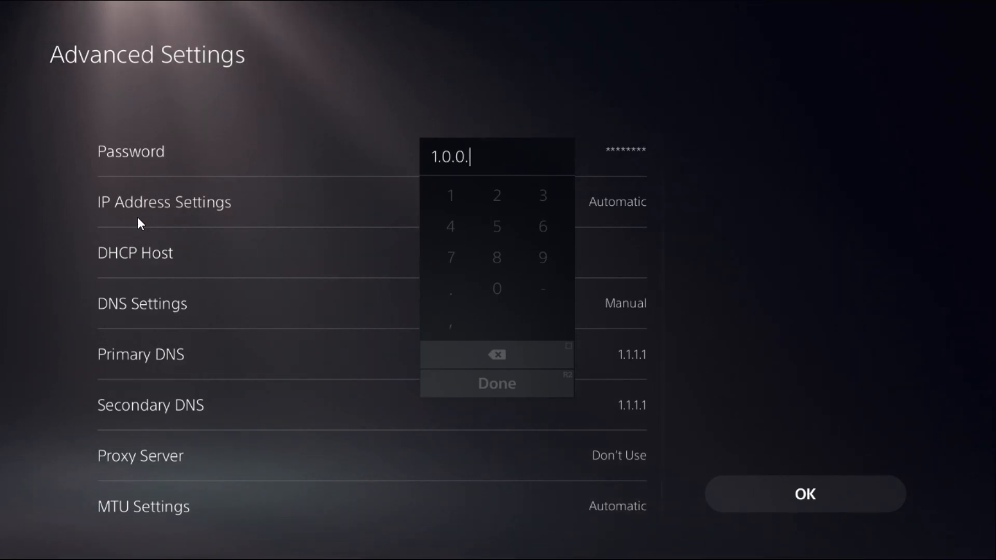
pyautogui.click(496, 383)
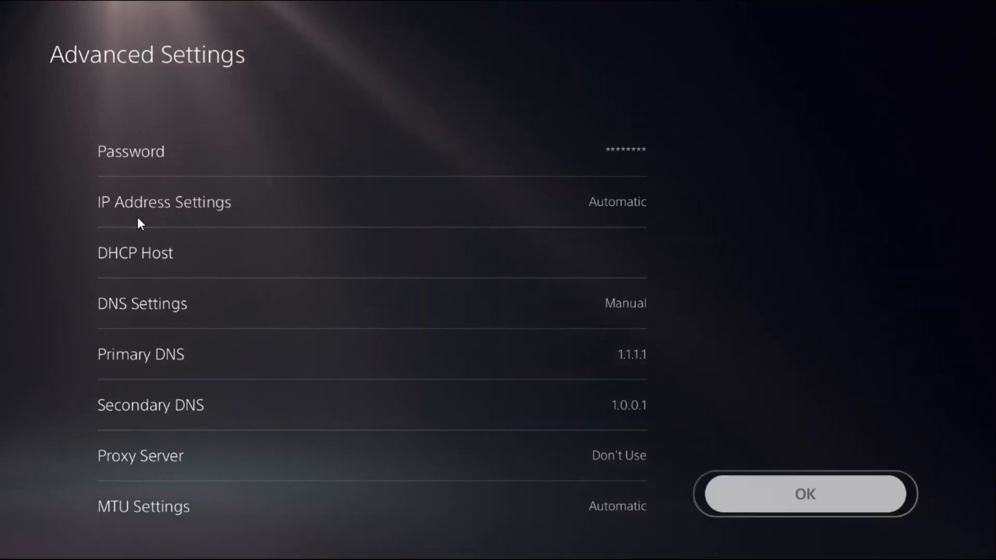
pyautogui.click(805, 494)
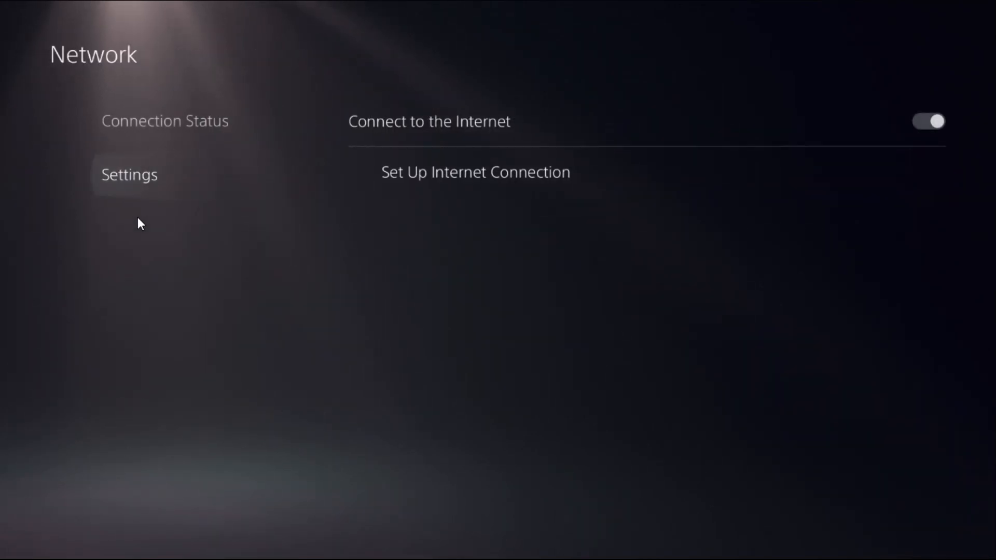
# Check PlayStation Network Status shows all services running, then choose Restart PS5 from Power
pyautogui.click(165, 120)
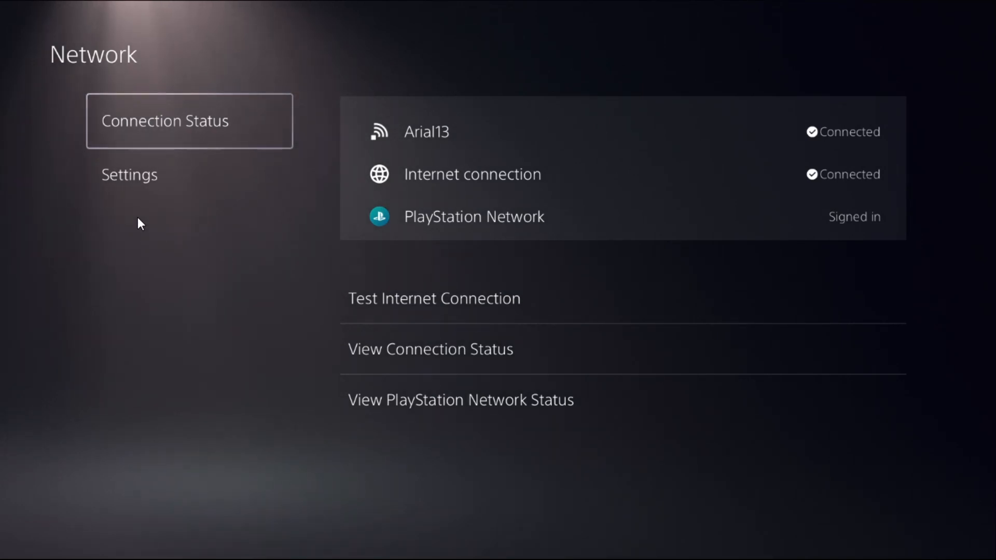
pyautogui.press('down')
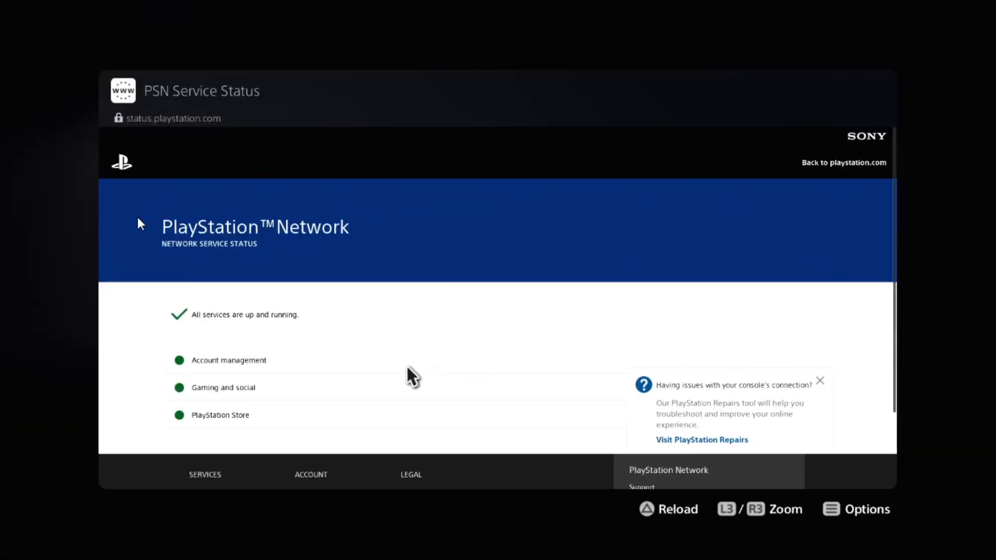
pyautogui.moveTo(248, 336)
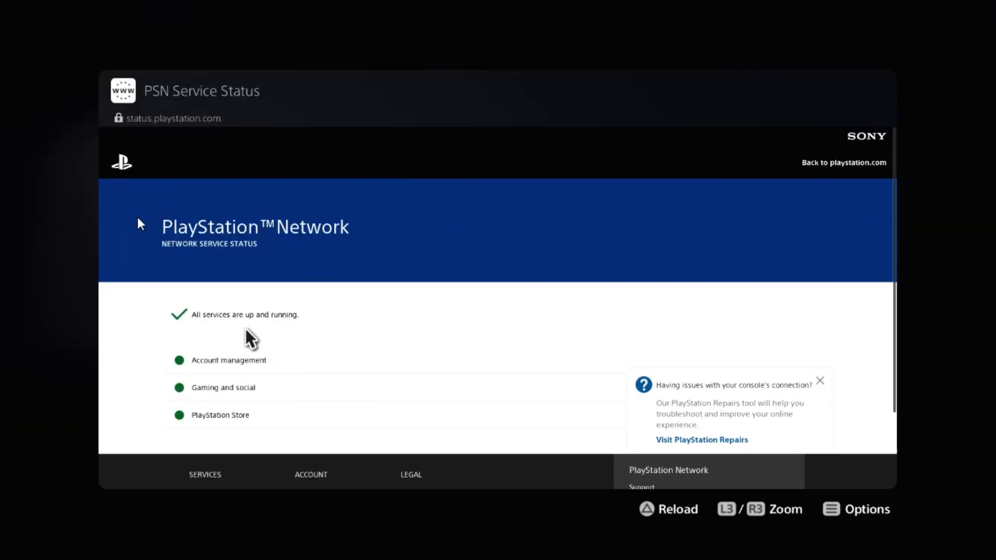
pyautogui.moveTo(261, 362)
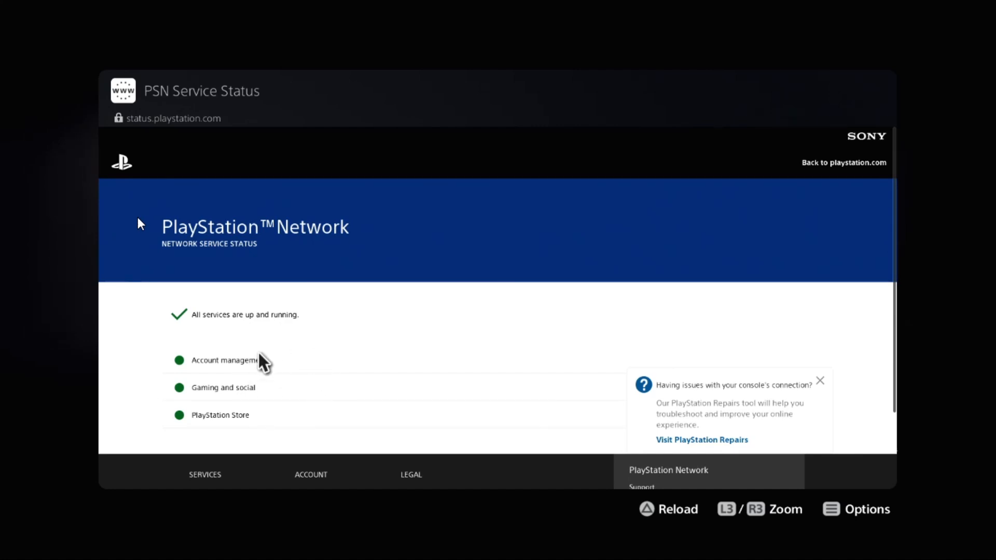
pyautogui.moveTo(304, 381)
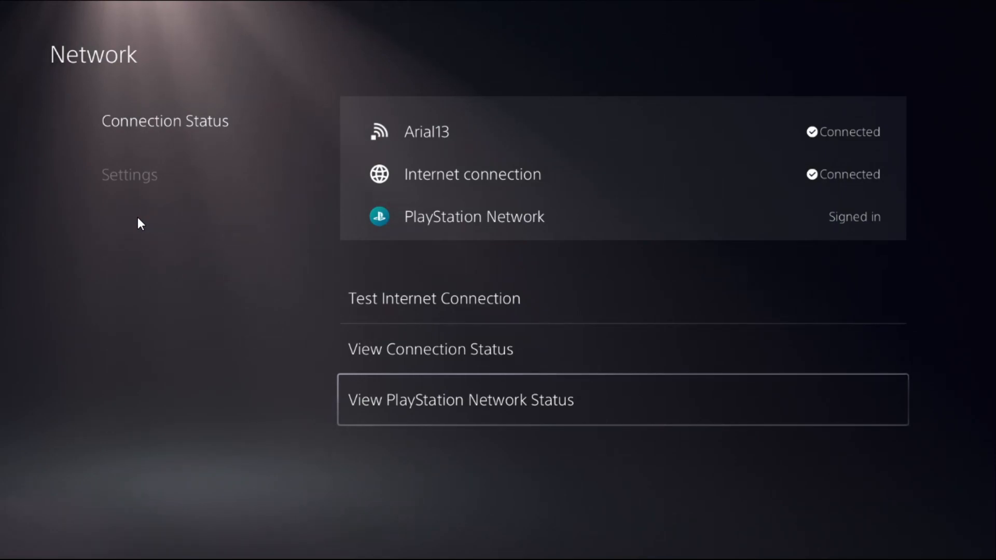
pyautogui.click(788, 523)
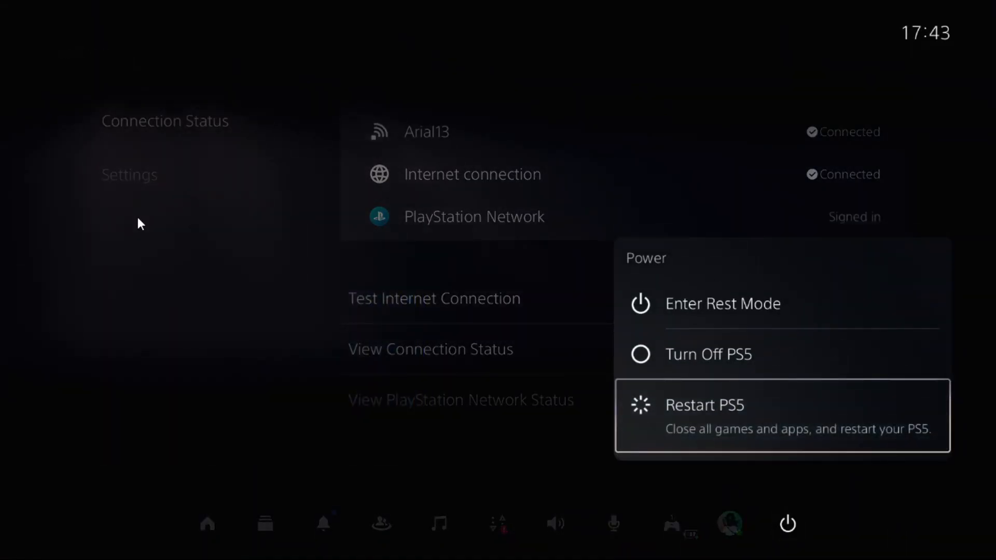